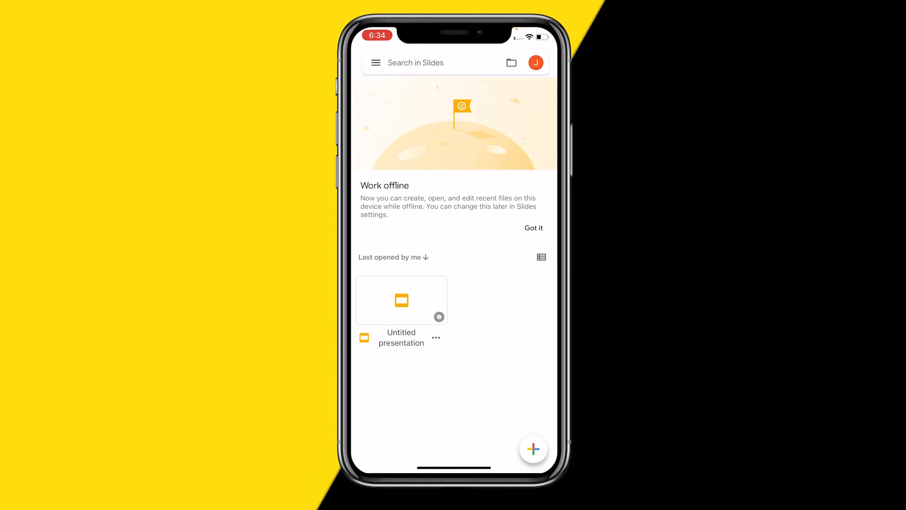
# Open the Untitled presentation showing its Test slide from the home list.
pyautogui.click(402, 300)
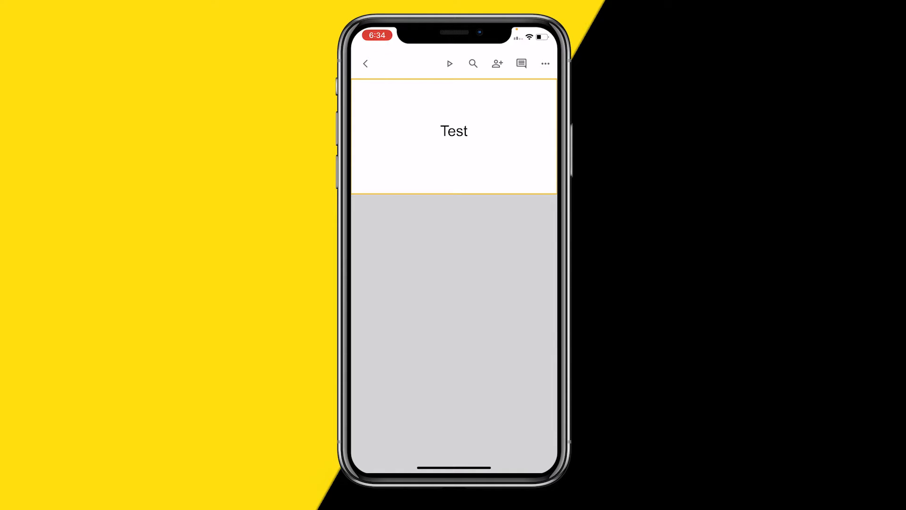
# Bring up the Share & export options from the presentation's three-dot menu.
pyautogui.click(543, 63)
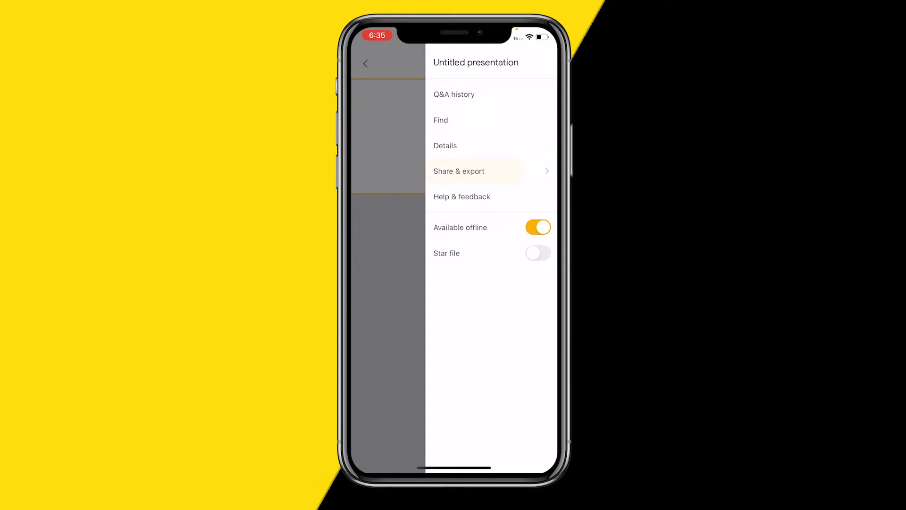
pyautogui.click(459, 171)
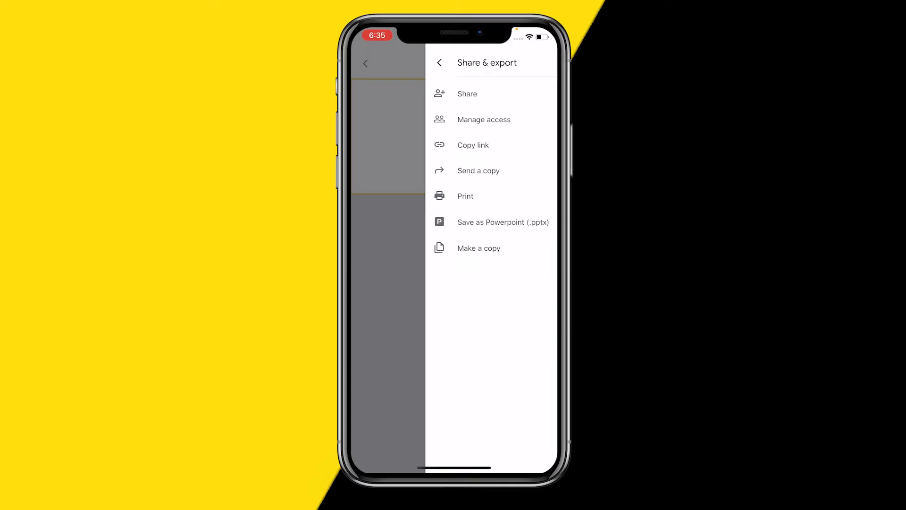
# Save the presentation as a PowerPoint (.pptx) copy and return to the Test slide.
pyautogui.click(440, 63)
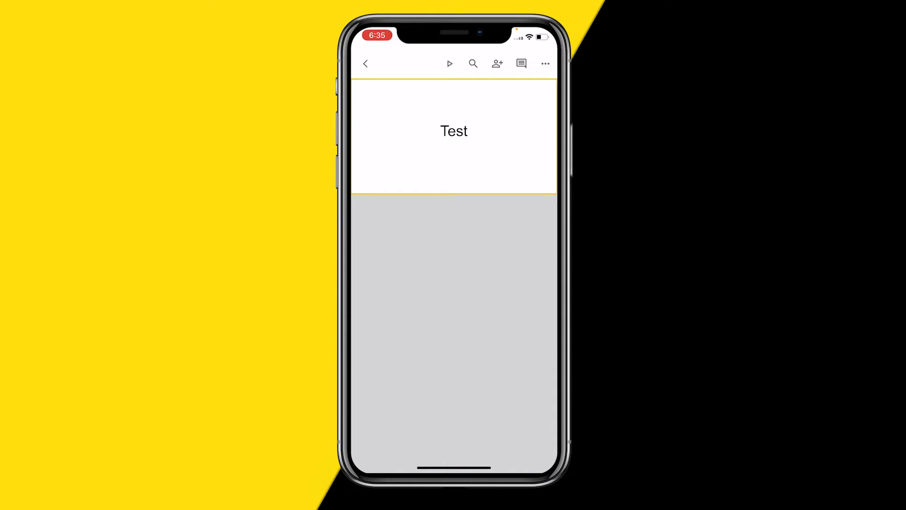
# Return to the home list and copy the .pptx copy's link to the clipboard.
pyautogui.click(365, 64)
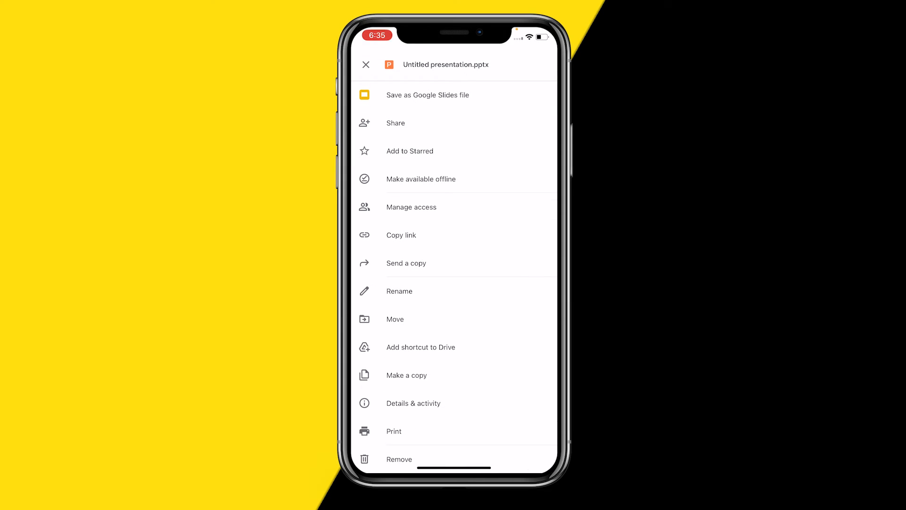
pyautogui.click(400, 235)
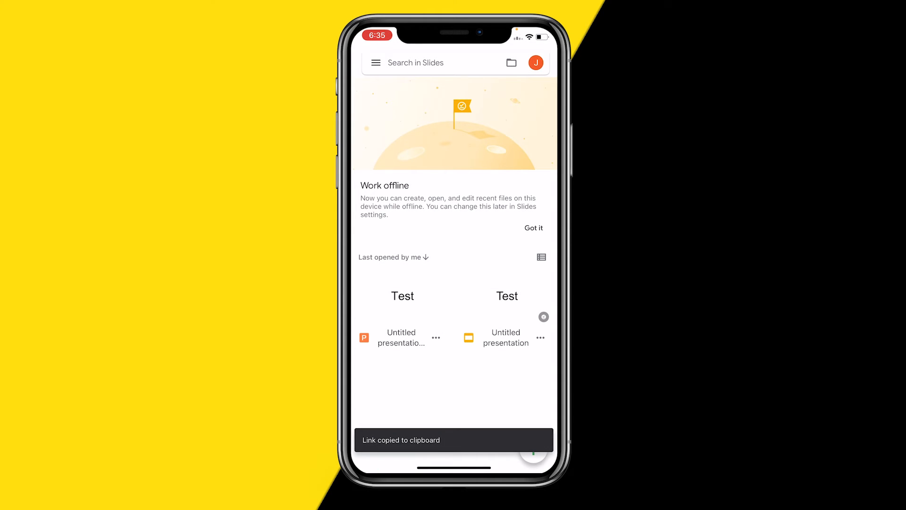